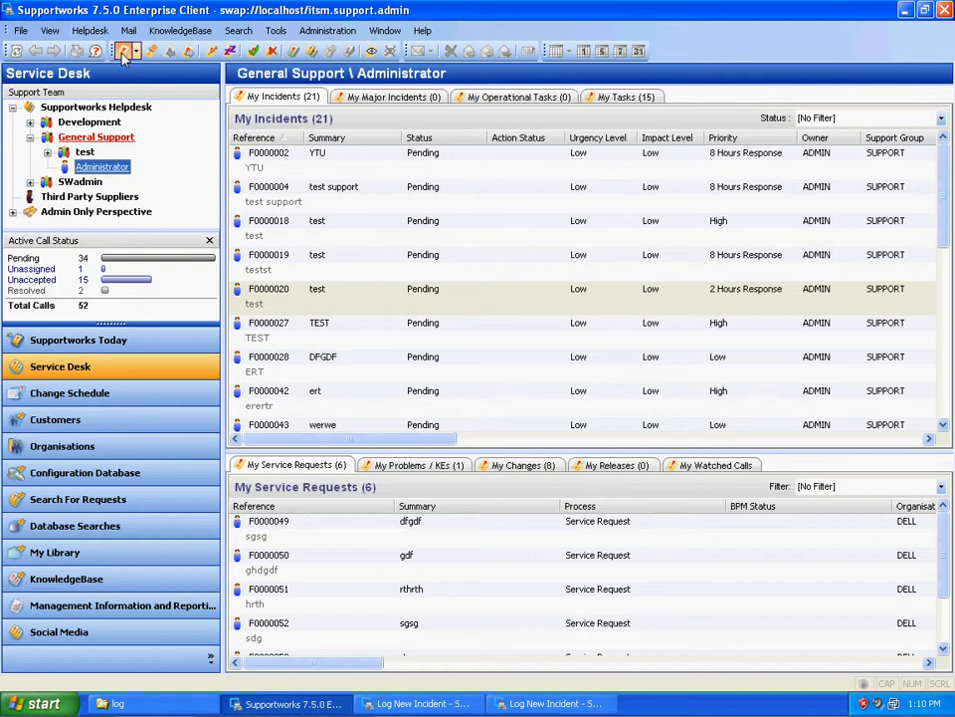
Start a blank Log New Incident call form from the Service Desk toolbar
click(126, 52)
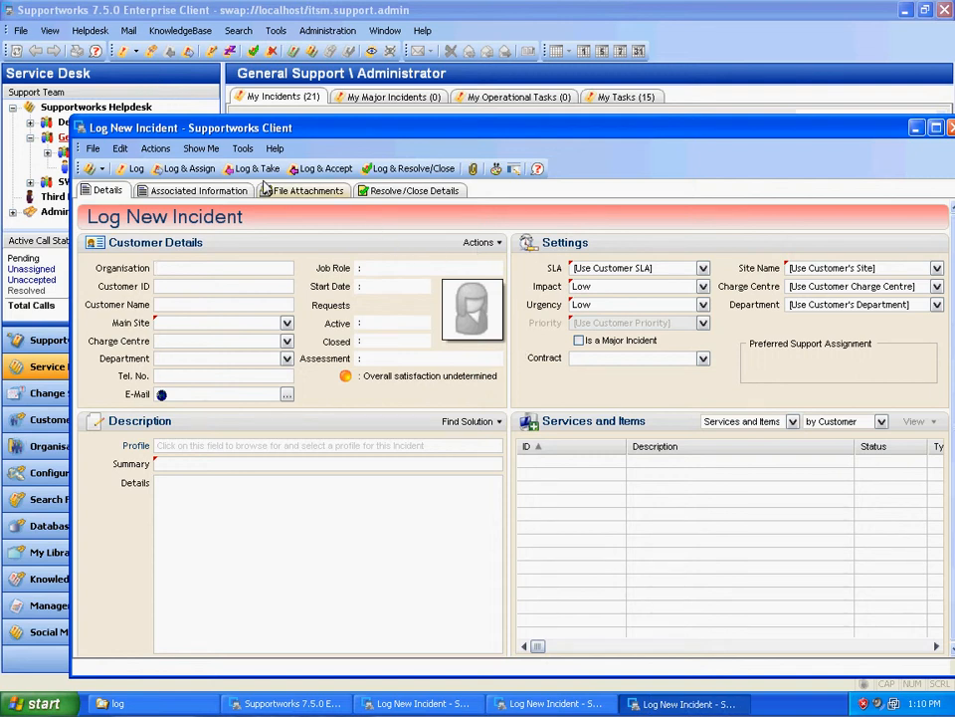
Switch the form into the Application Form Designer and inspect the Field Chooser, Properties and Organisation field
click(243, 148)
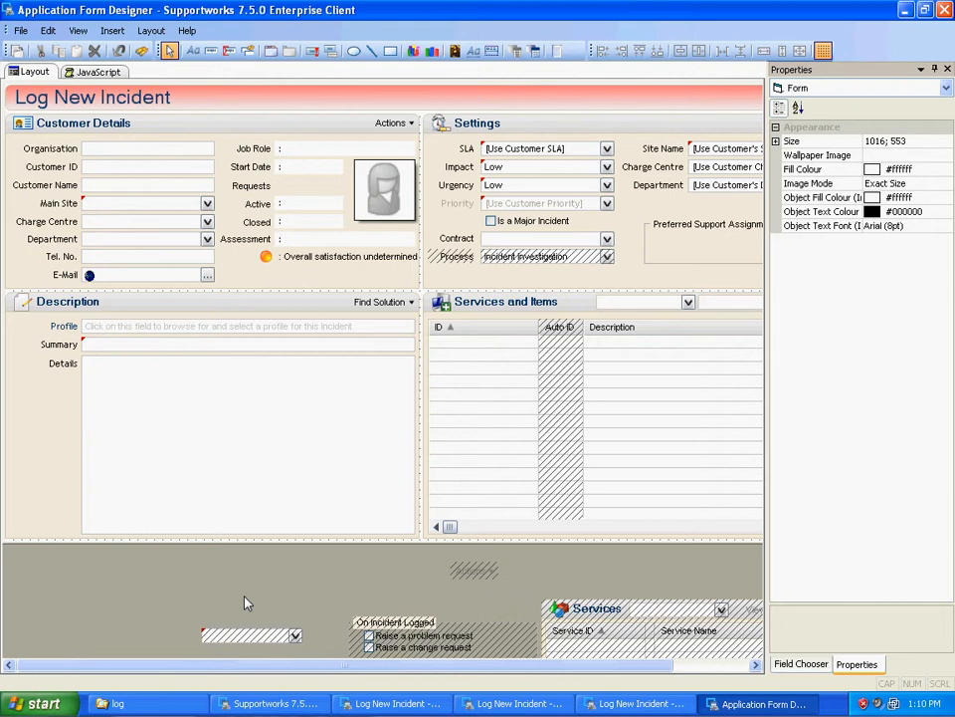
mouse_move(840, 486)
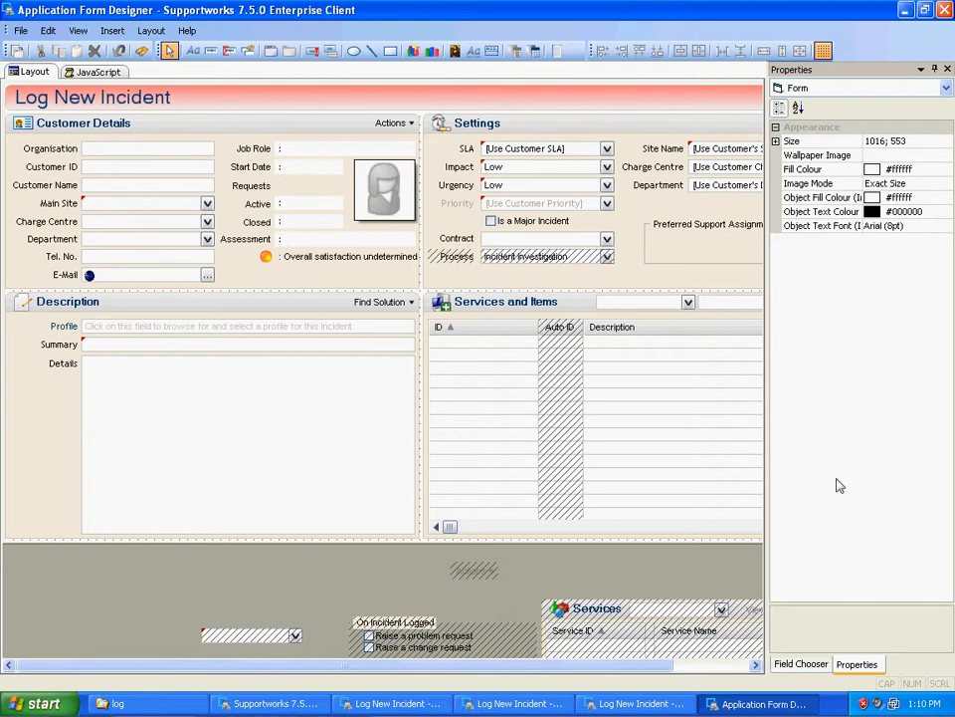
click(800, 665)
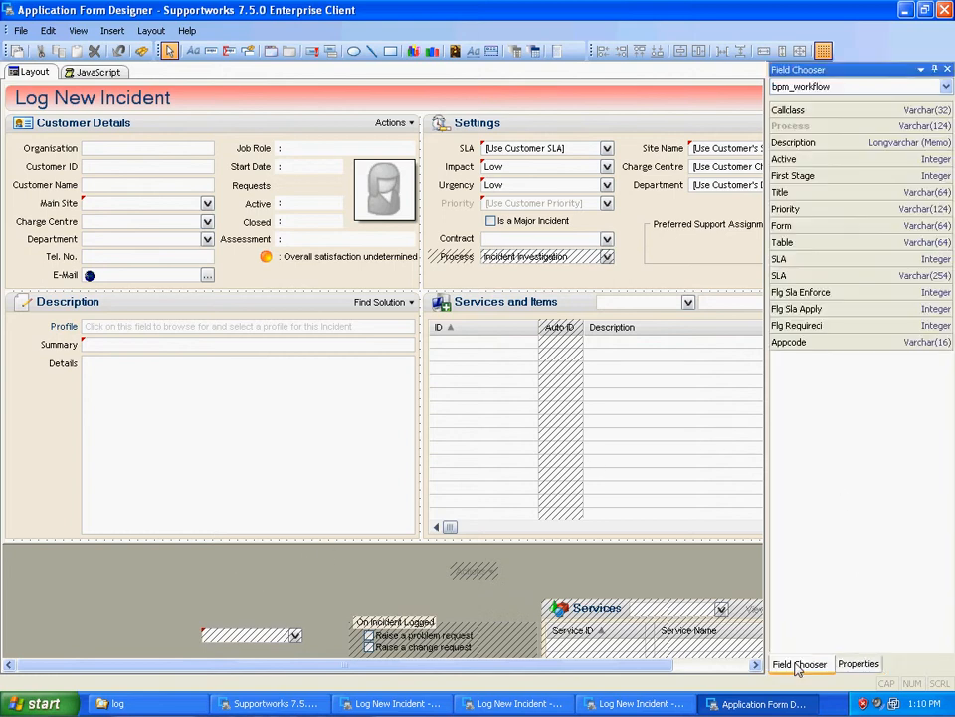
click(858, 664)
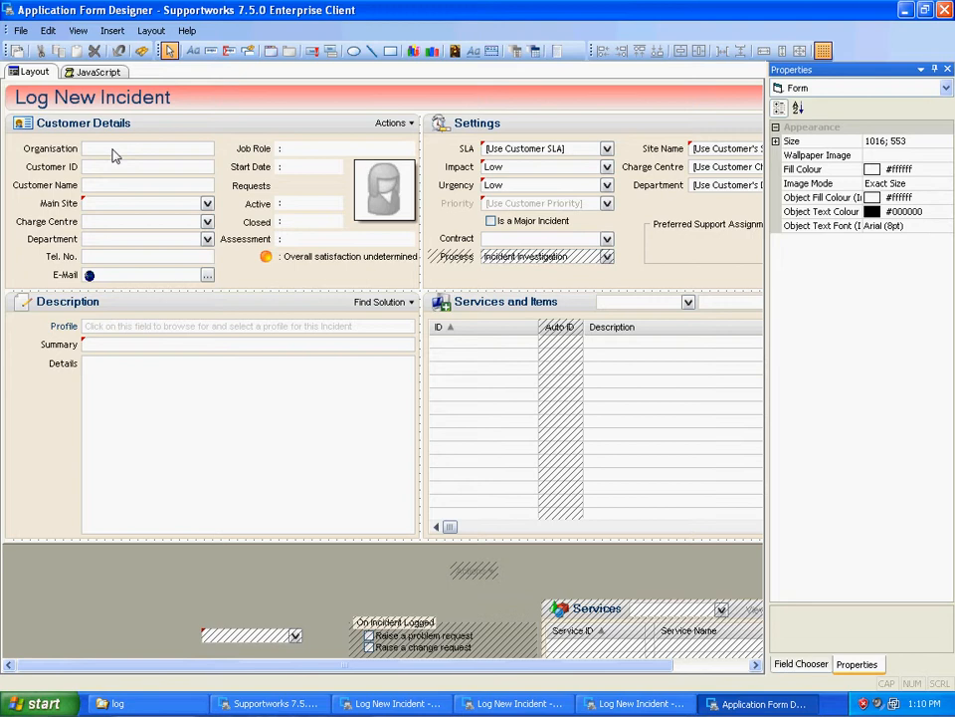
click(148, 147)
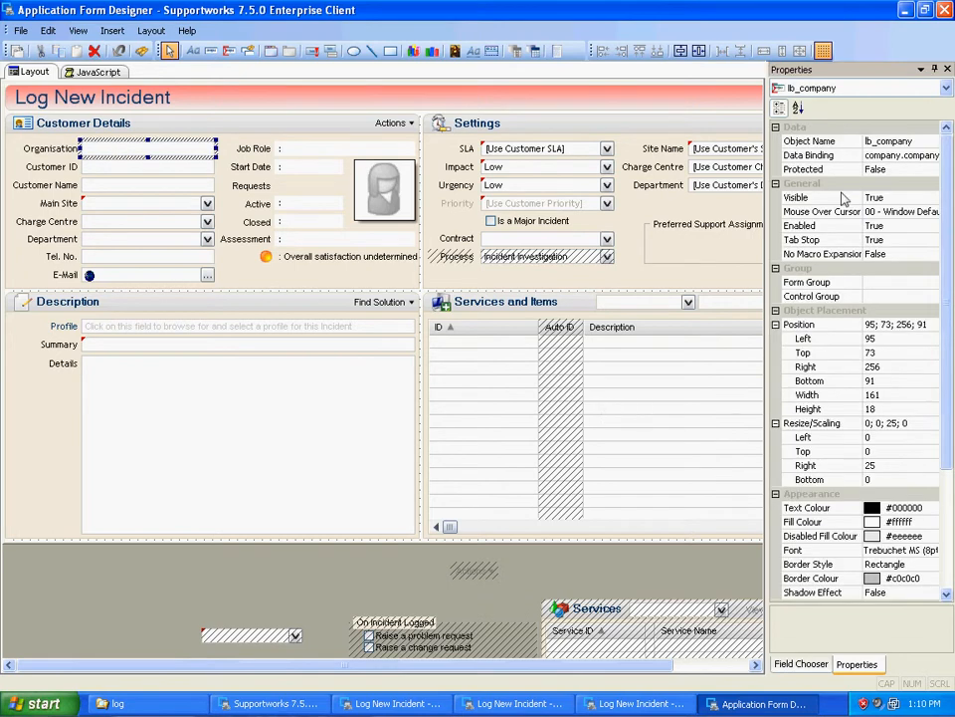
mouse_move(117, 175)
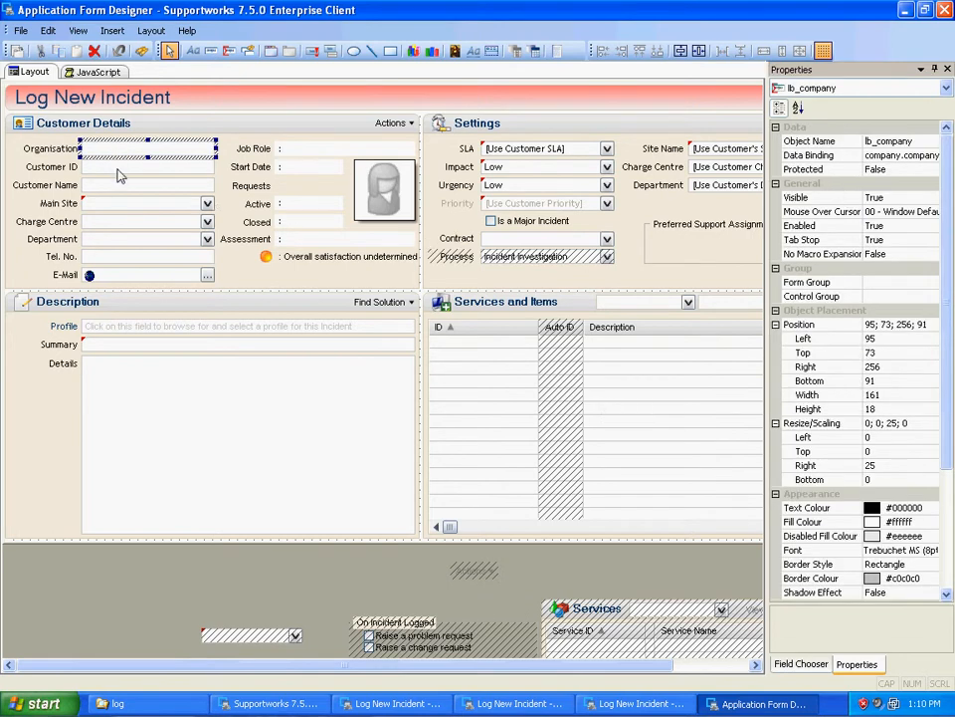
click(147, 167)
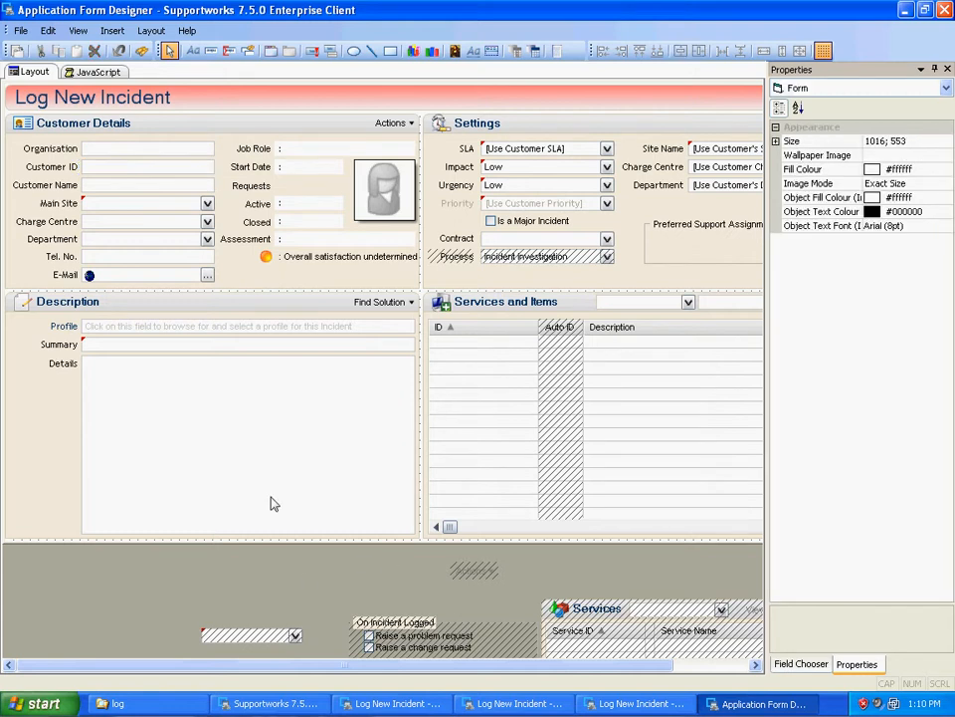
mouse_move(239, 107)
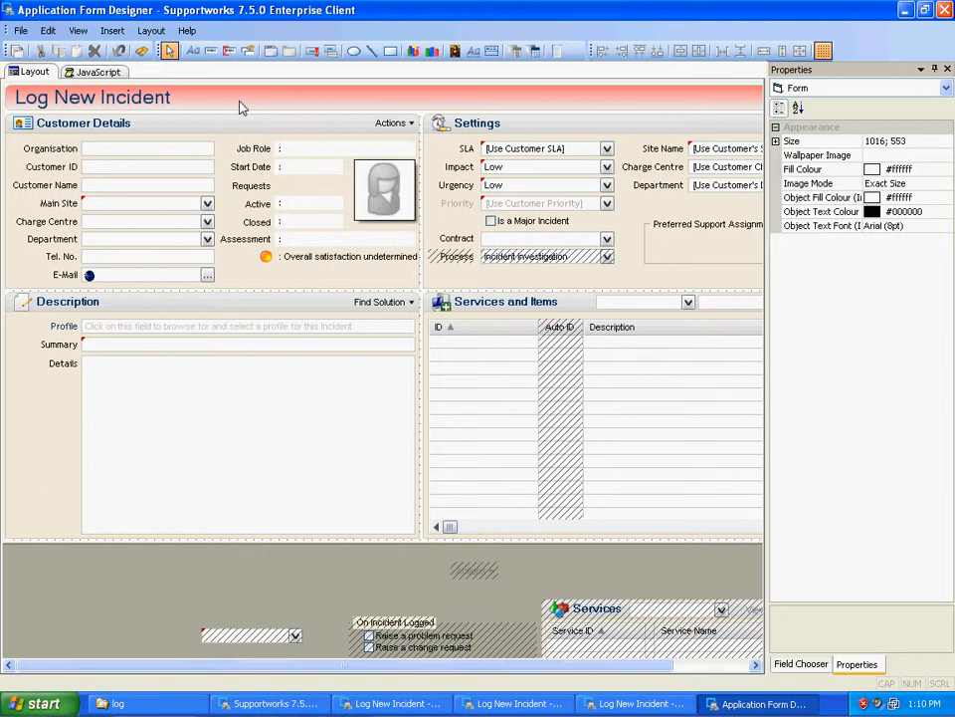
Give the Log New Incident title bar a dark blue Fill Colour 1
click(92, 96)
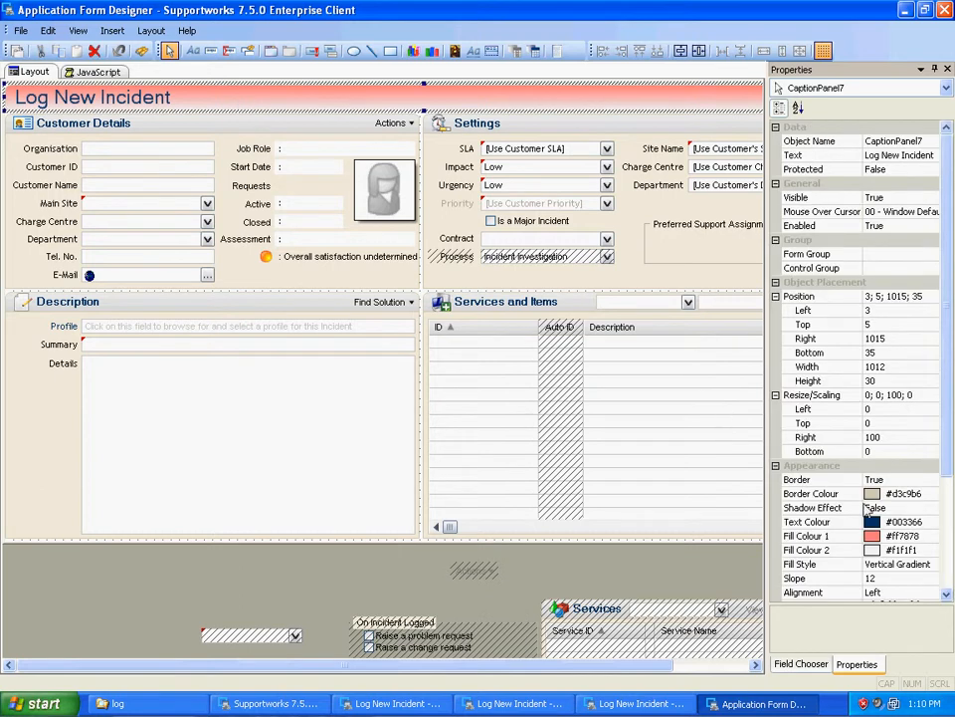
click(806, 535)
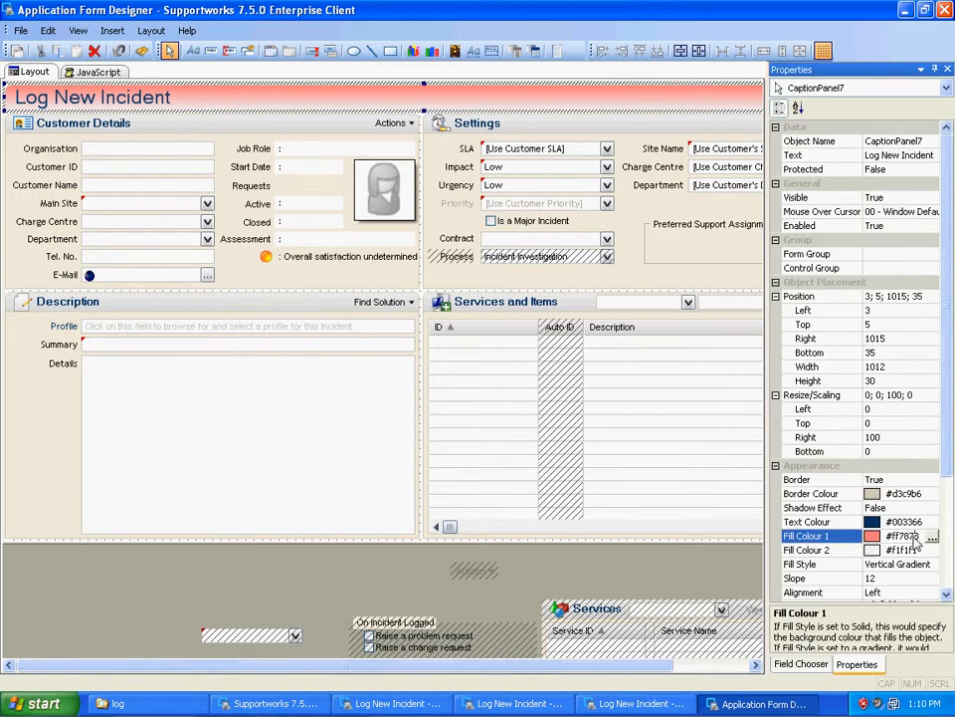
click(932, 535)
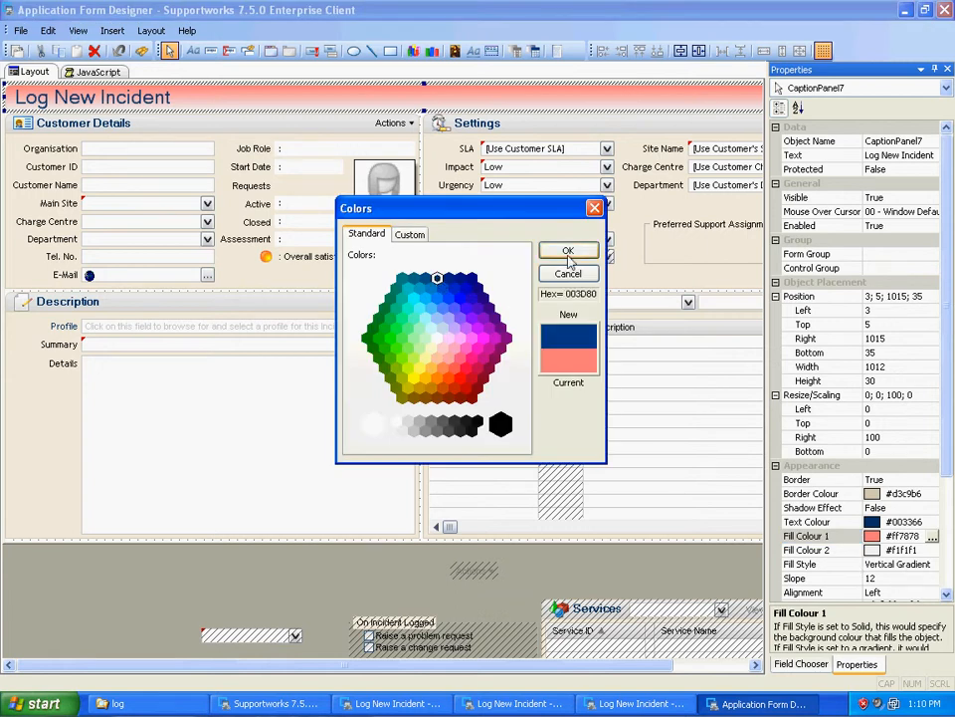
click(570, 251)
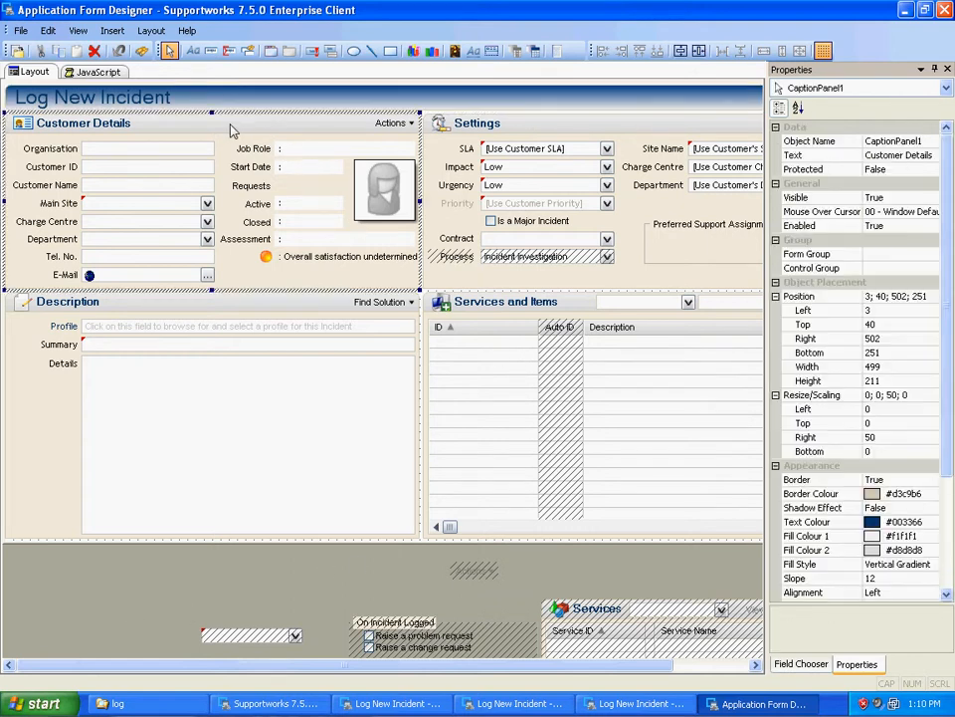
mouse_move(945, 536)
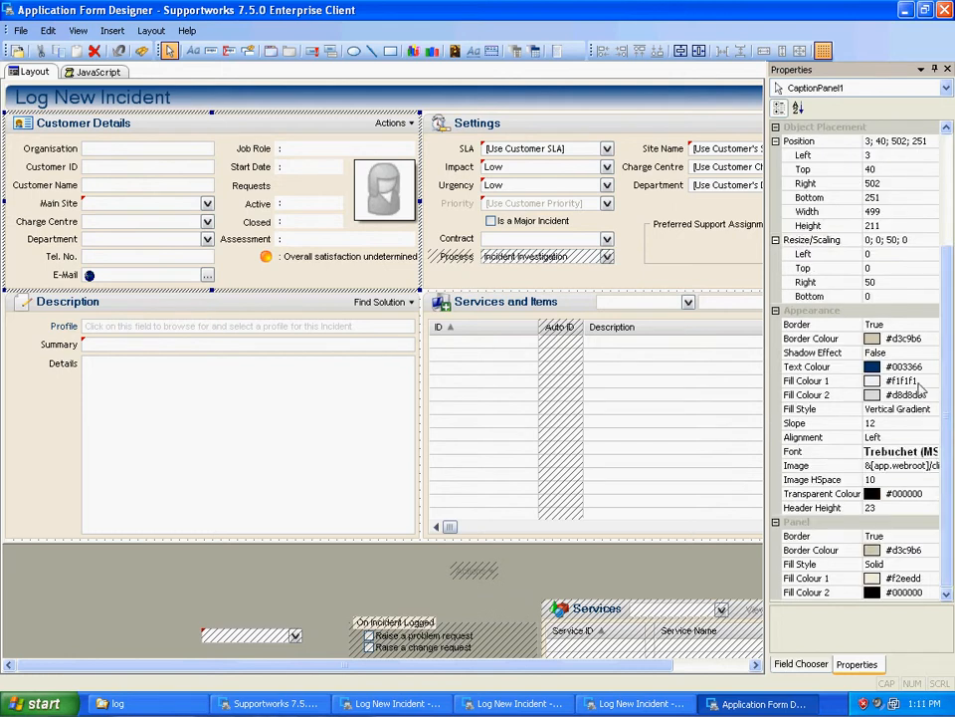
Give the Customer Details and Settings headers the same blue fill colour
click(931, 380)
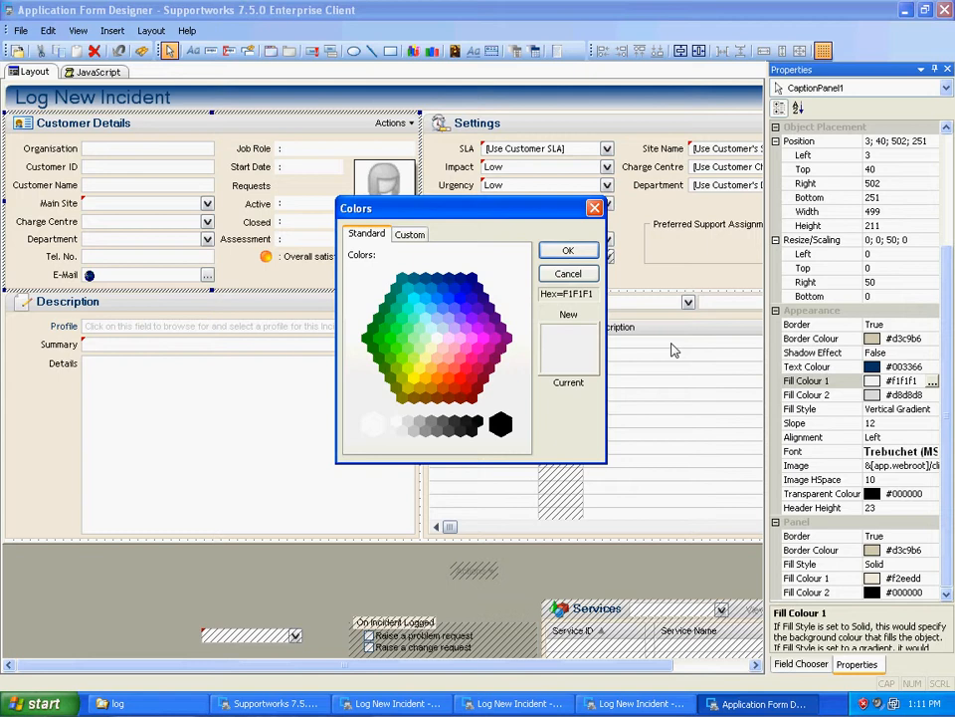
click(436, 278)
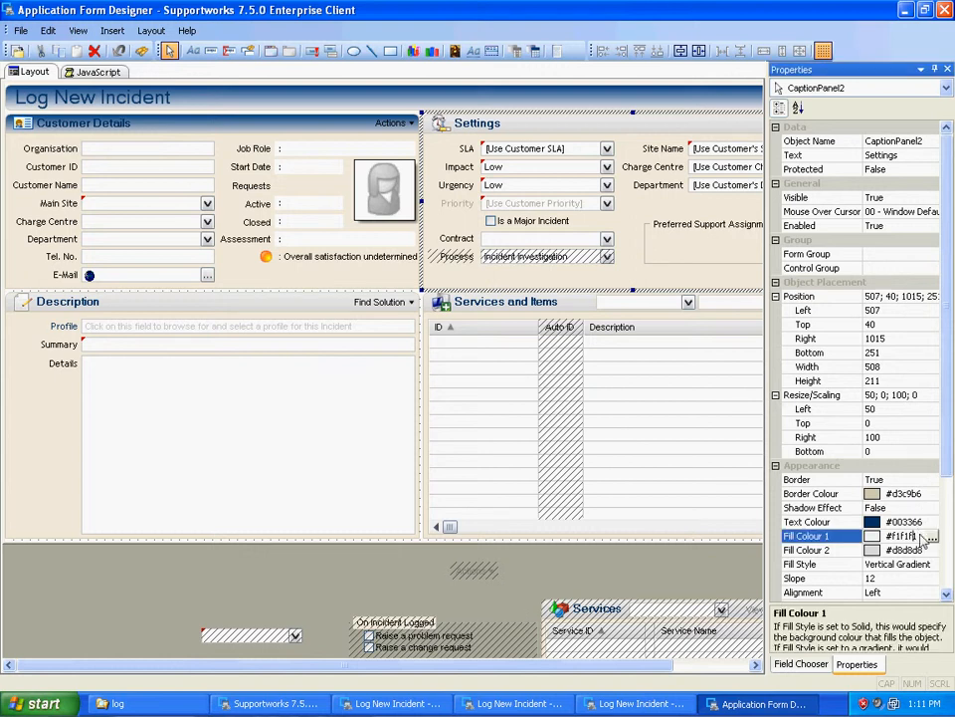
click(931, 536)
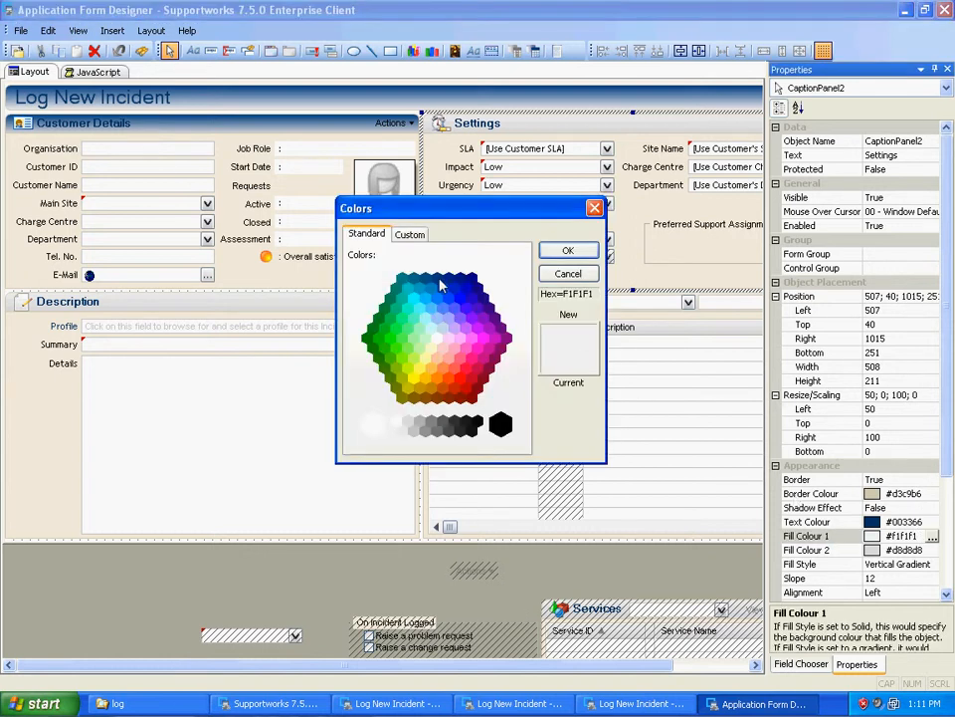
click(570, 251)
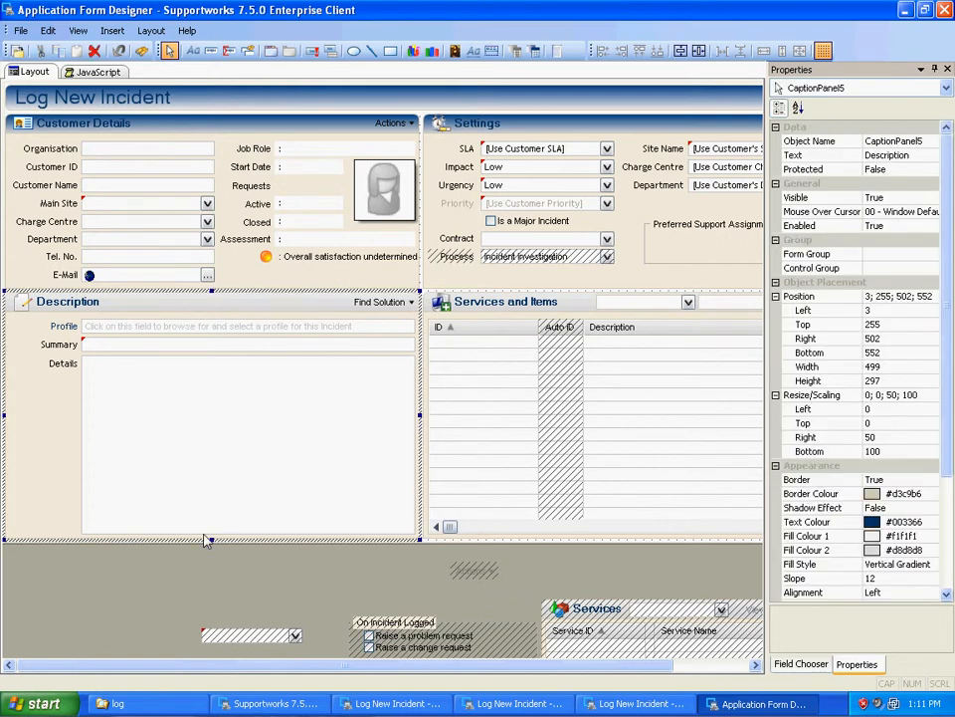
Give the Customer Details and Description panels a yellow Fill Colour 1 background
scroll(down, 3)
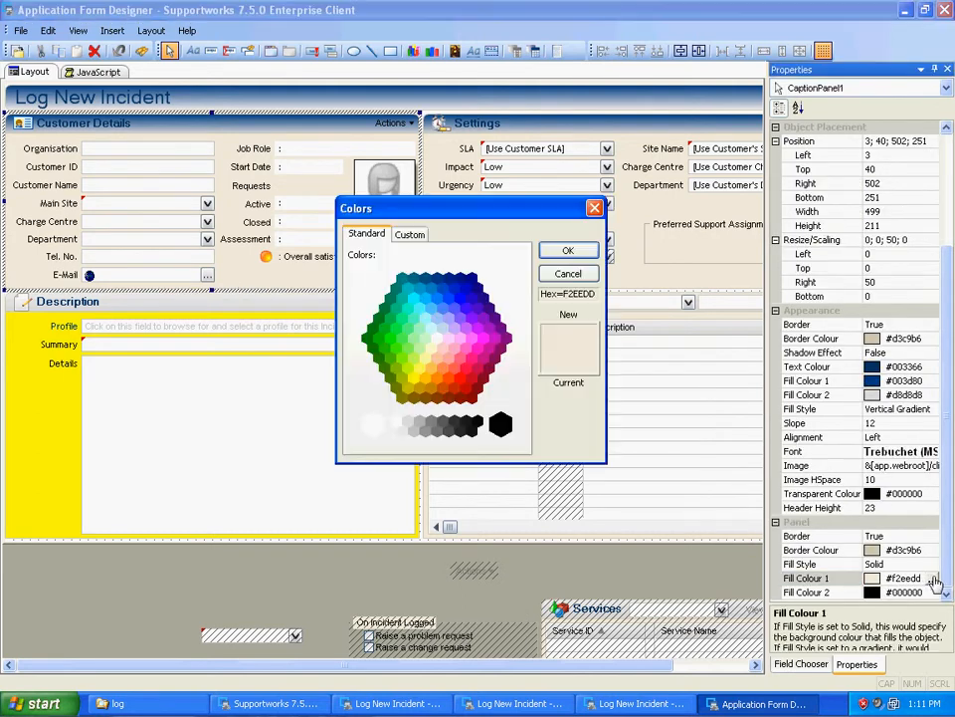
click(414, 379)
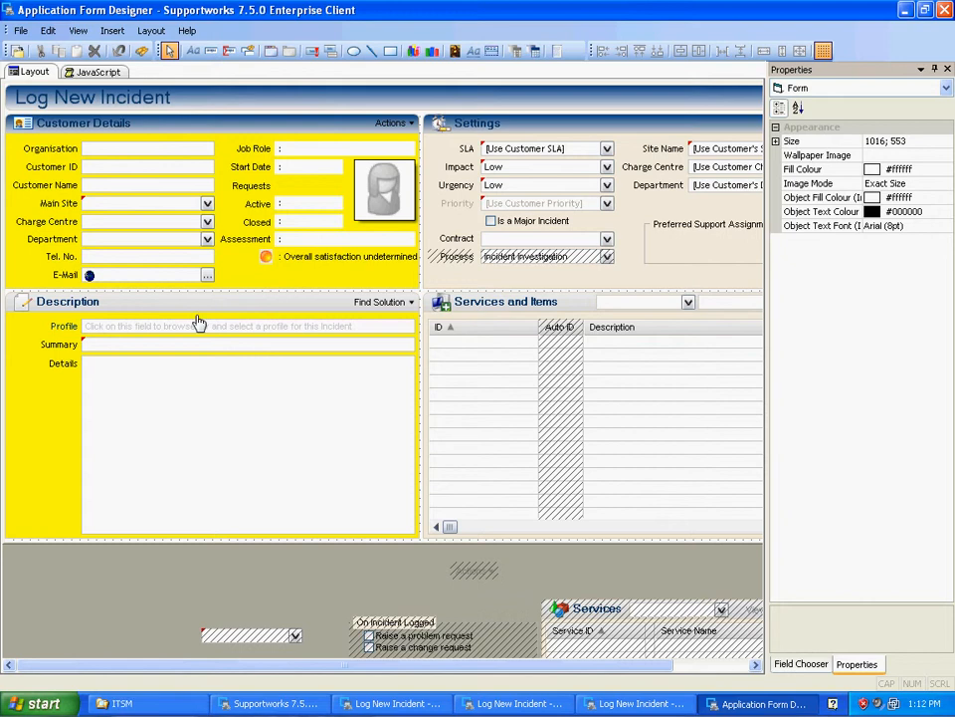
mouse_move(27, 139)
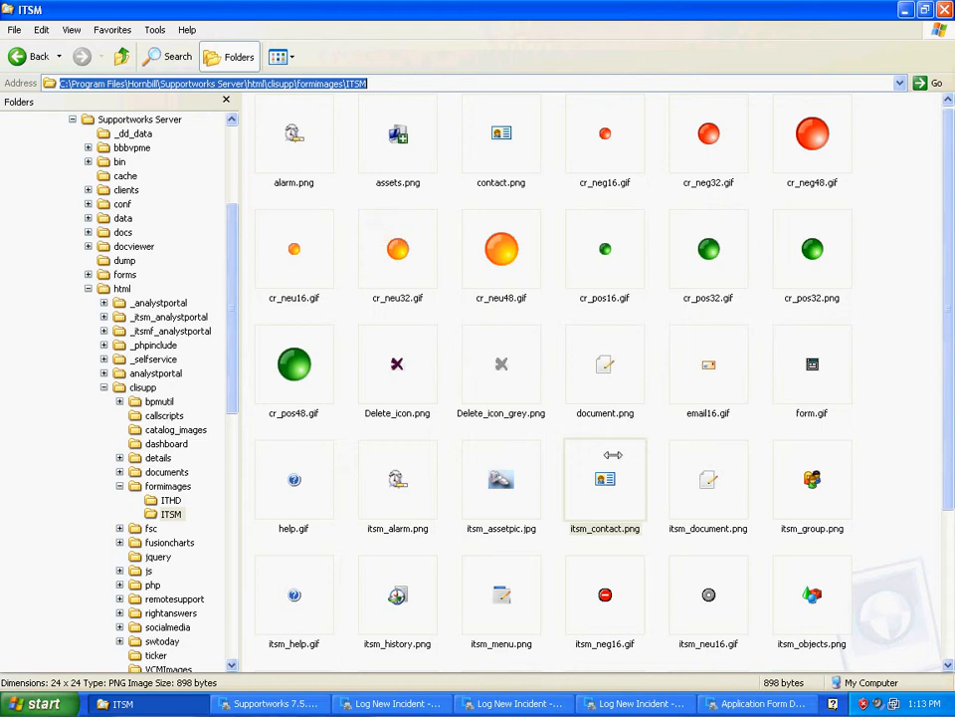
click(502, 131)
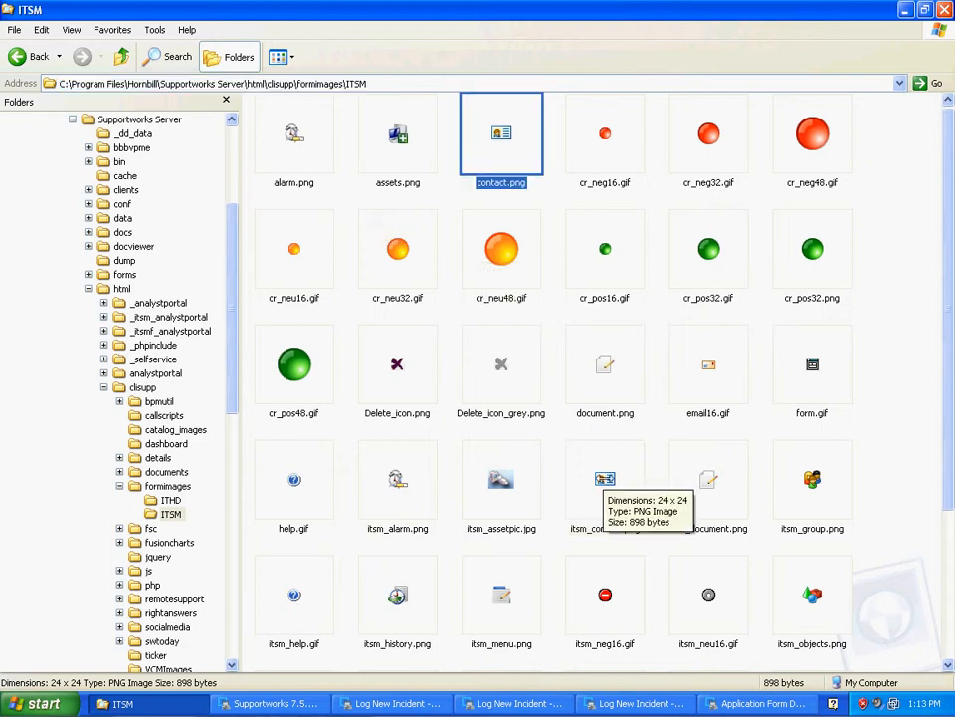
click(605, 488)
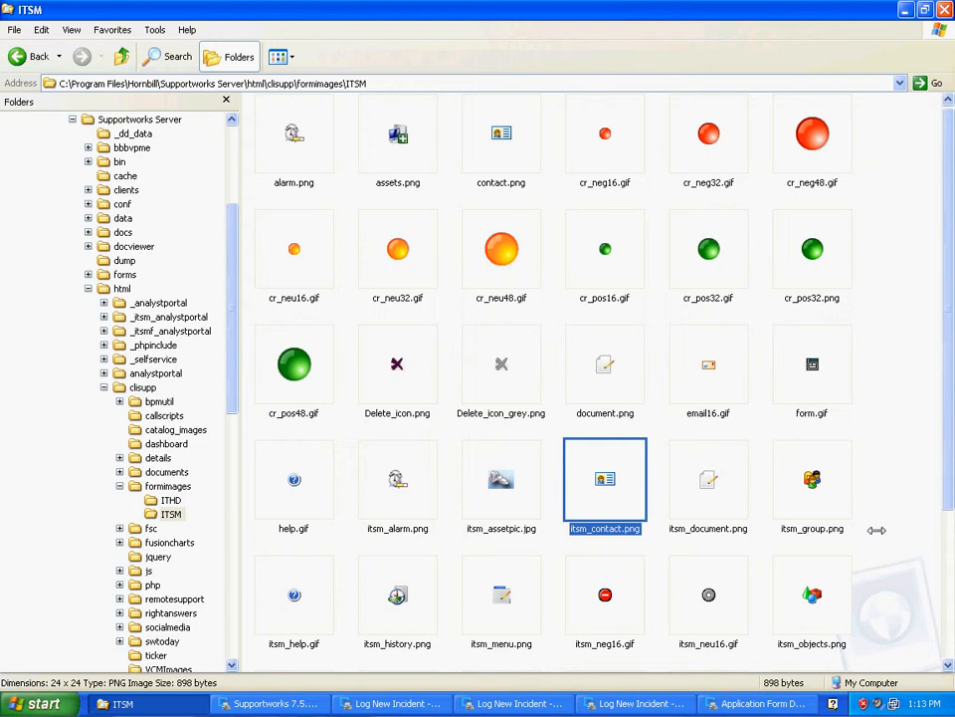
click(812, 479)
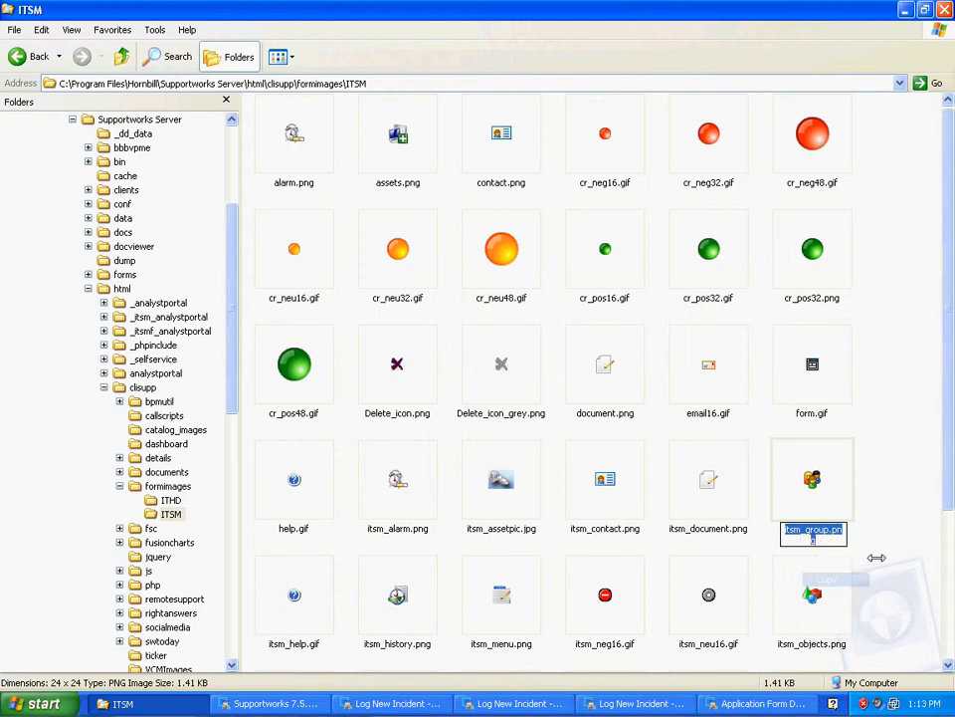
click(760, 705)
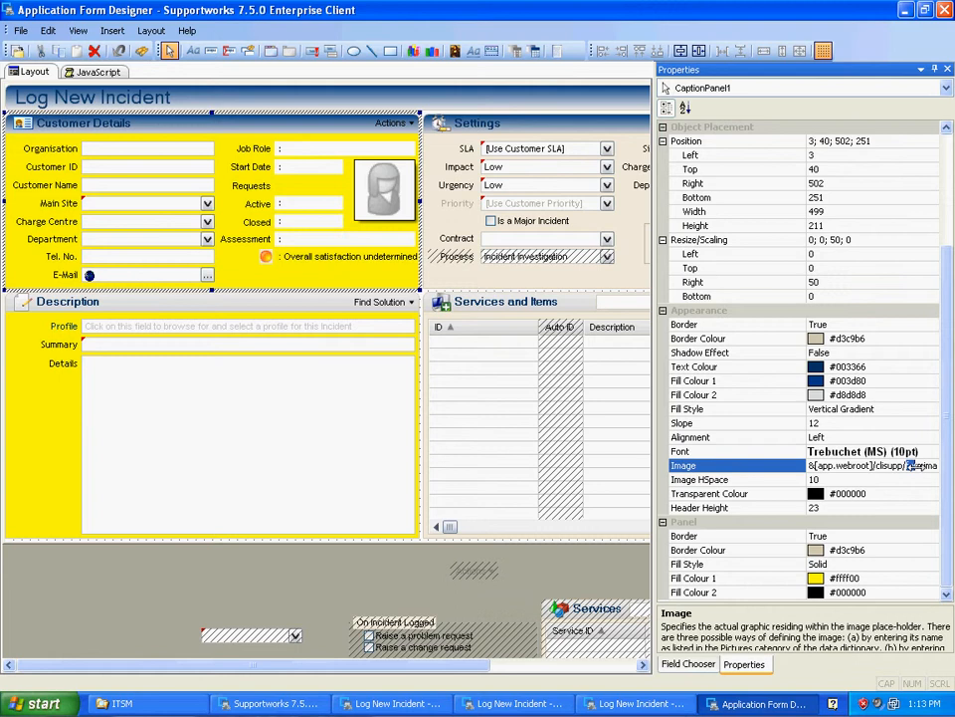
click(872, 465)
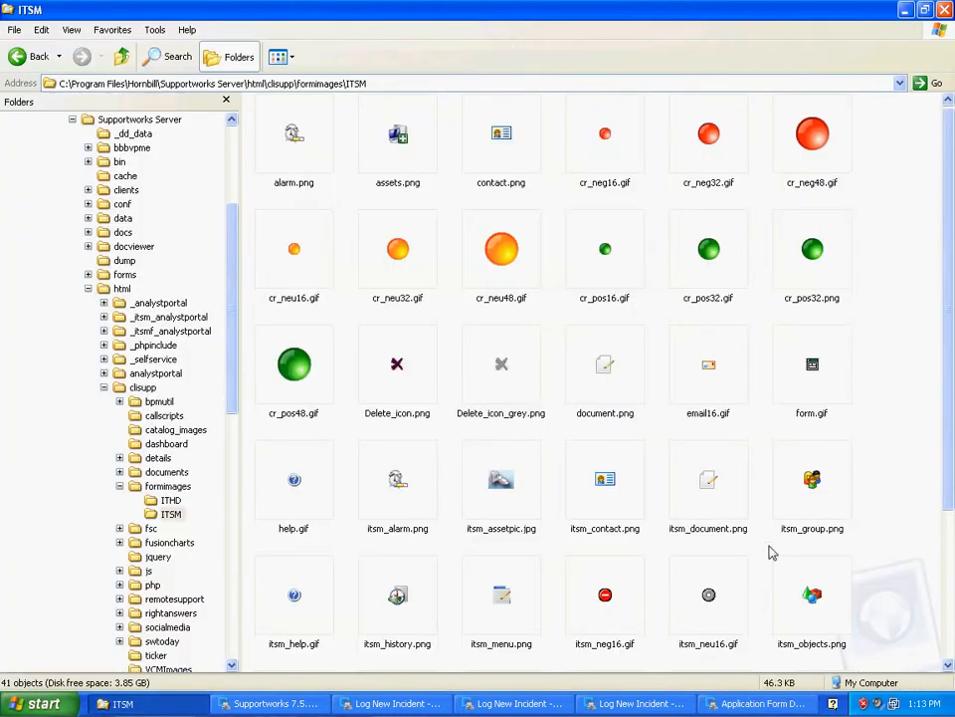
scroll(down, 3)
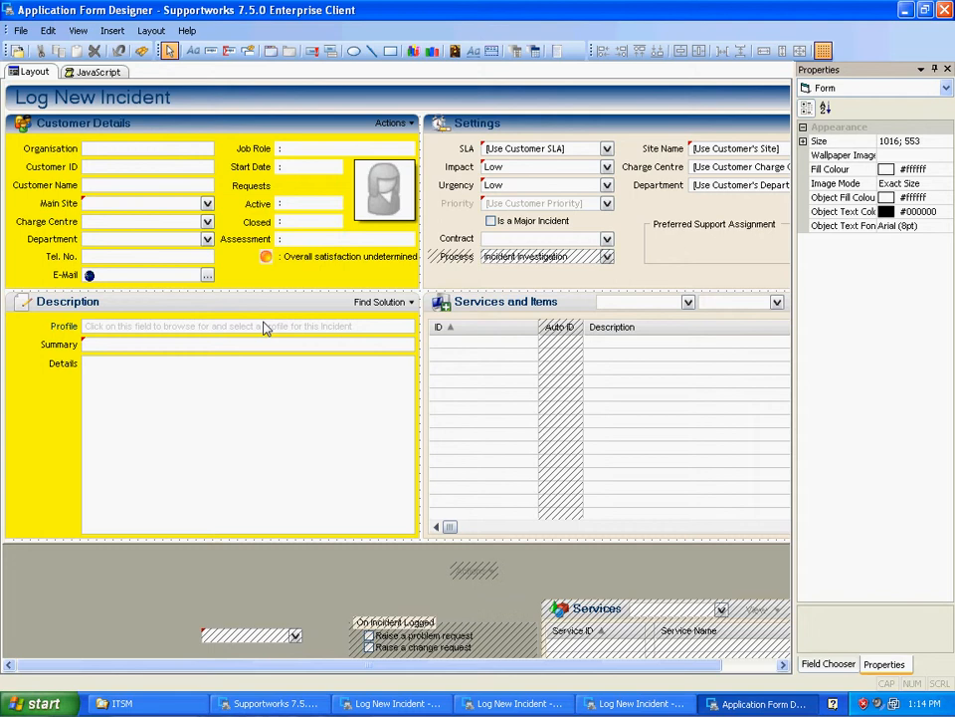
mouse_move(368, 557)
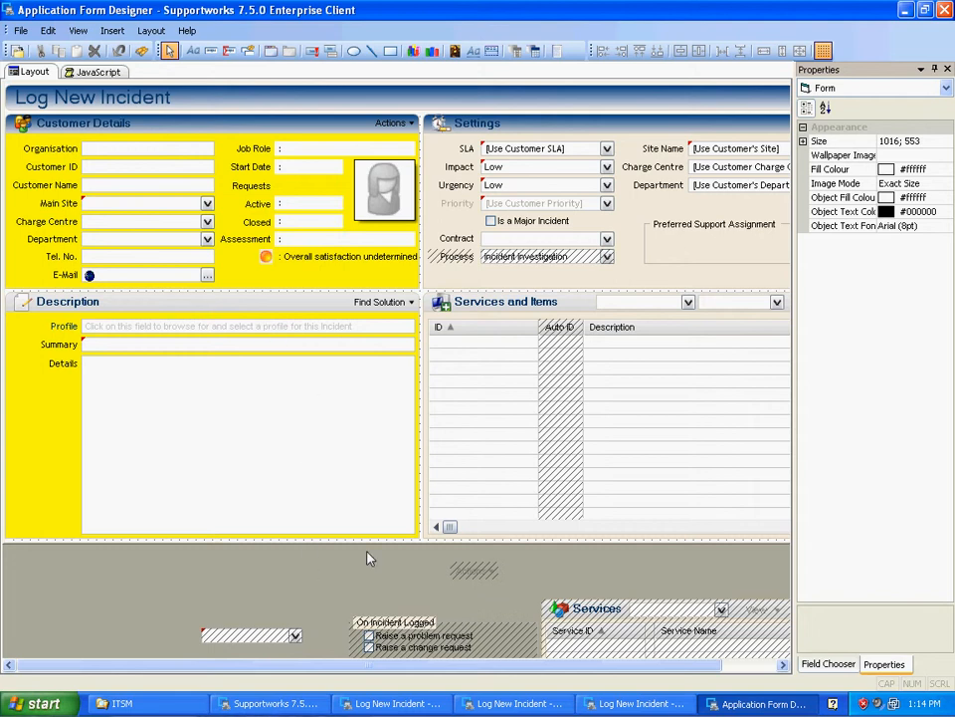
Change the SLA label's Text property in the Settings panel to 'Service'
click(506, 300)
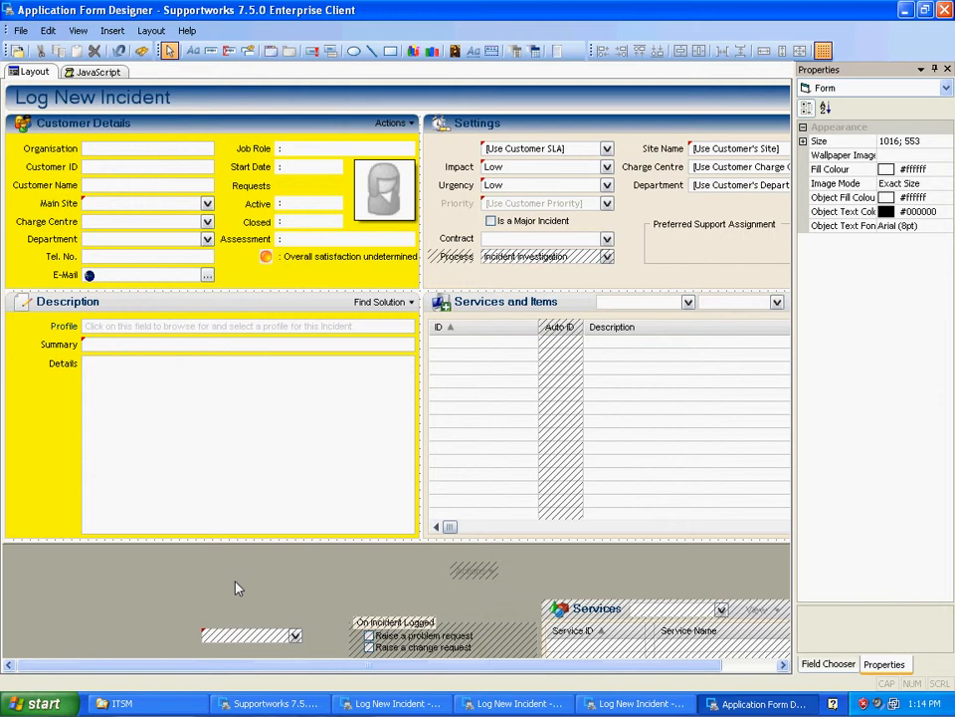
click(111, 30)
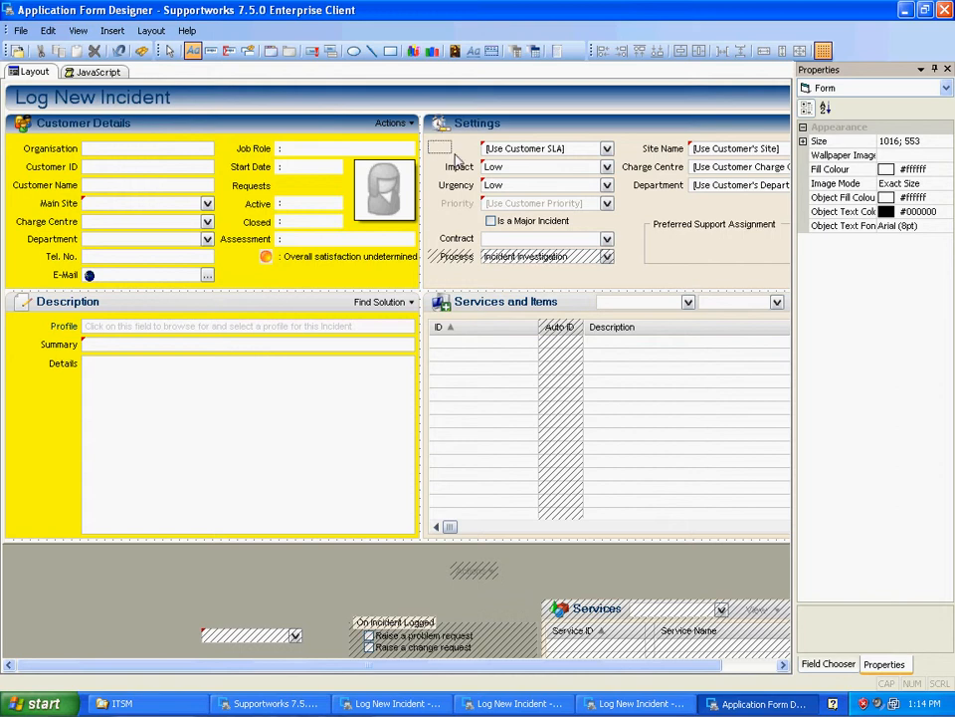
click(454, 149)
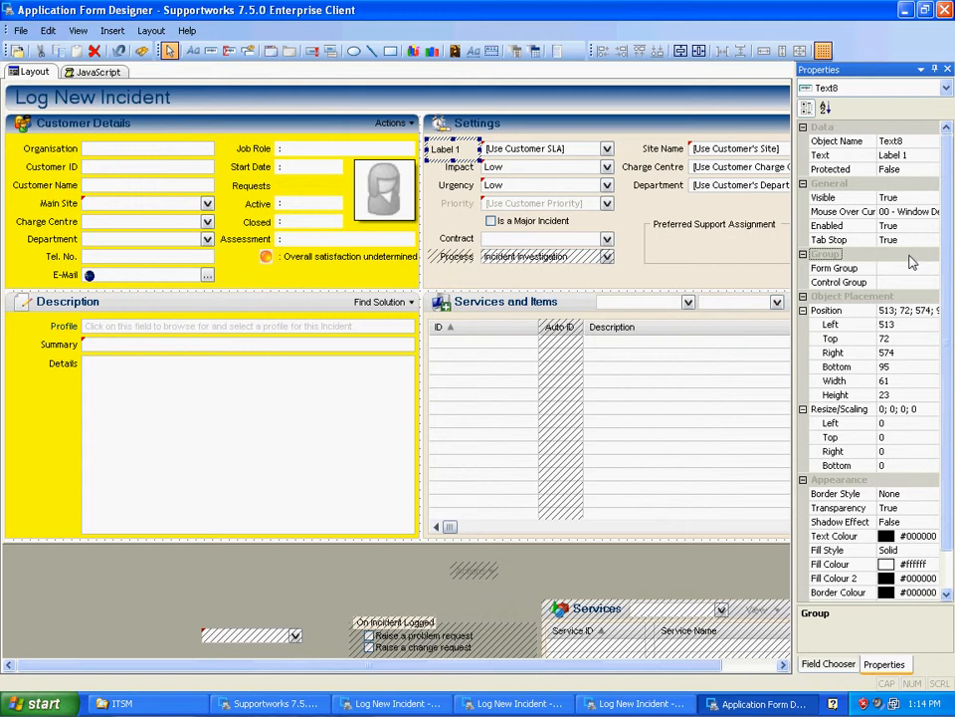
click(892, 156)
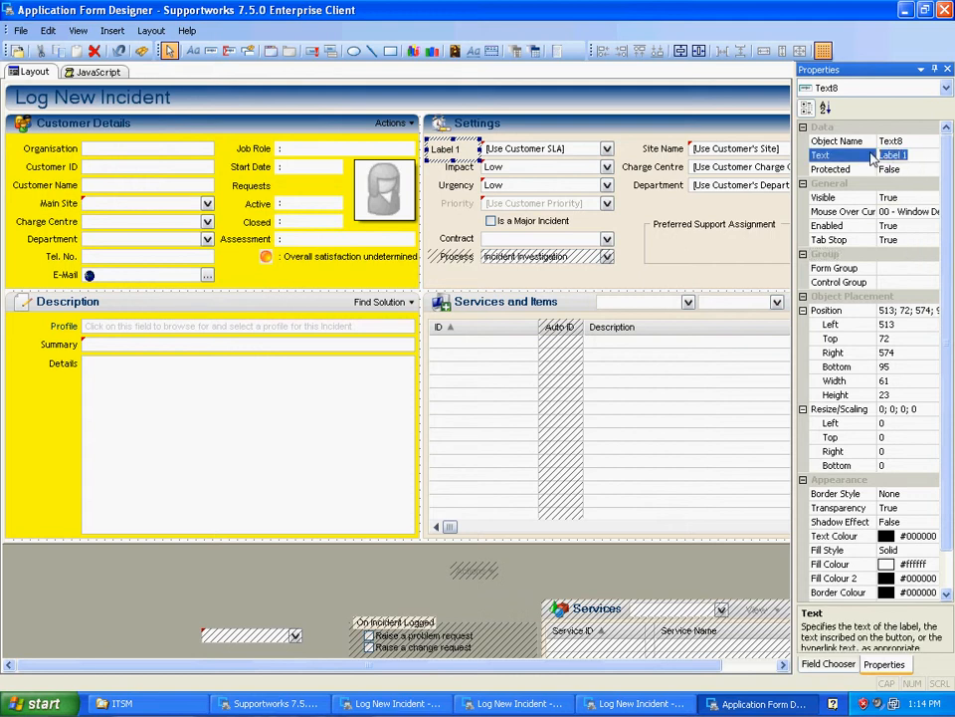
text(Service)
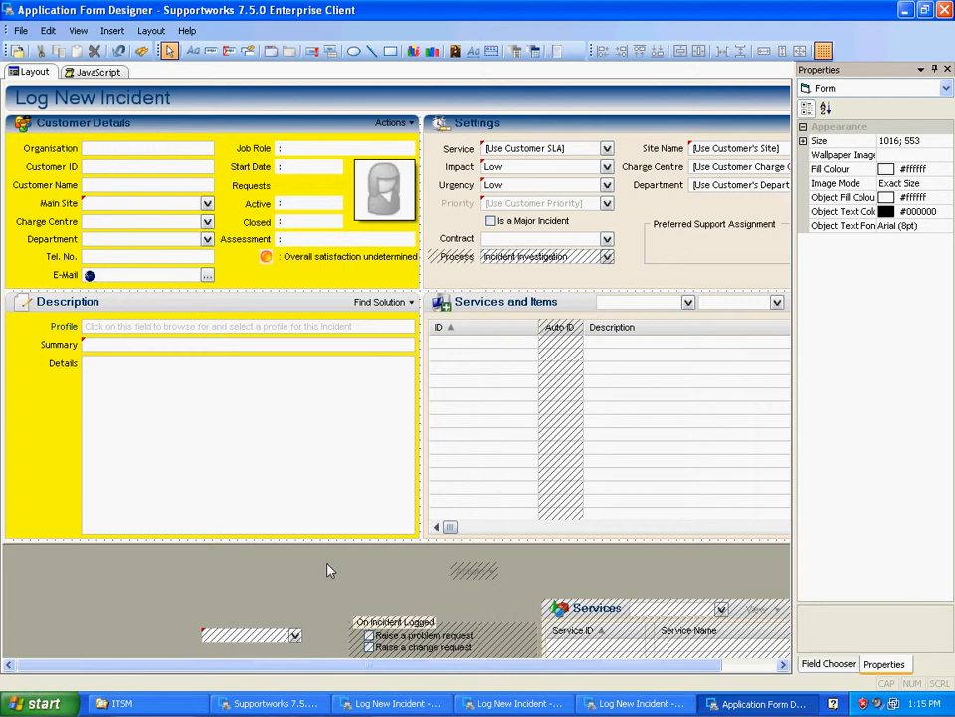
Set the Service label's Resize/Scaling Left value to 50
click(460, 149)
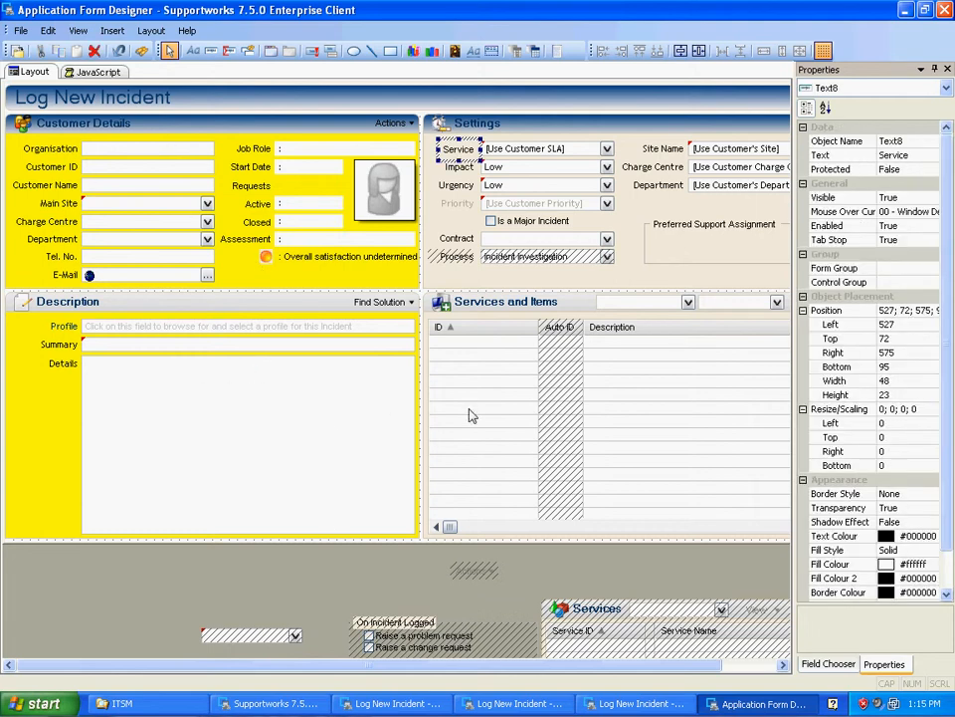
mouse_move(876, 438)
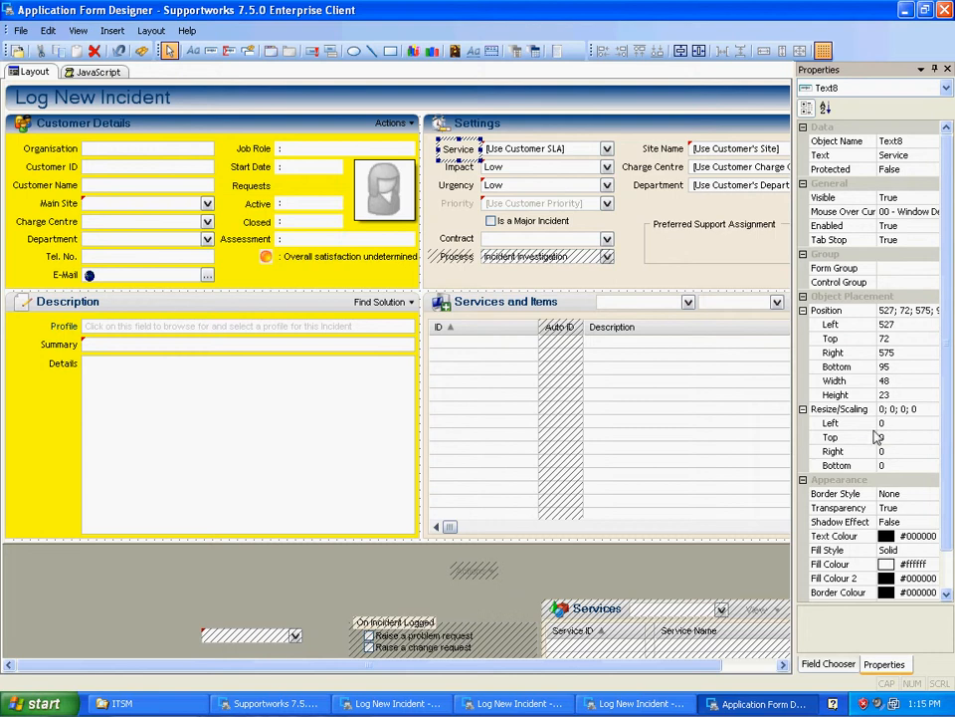
mouse_move(939, 454)
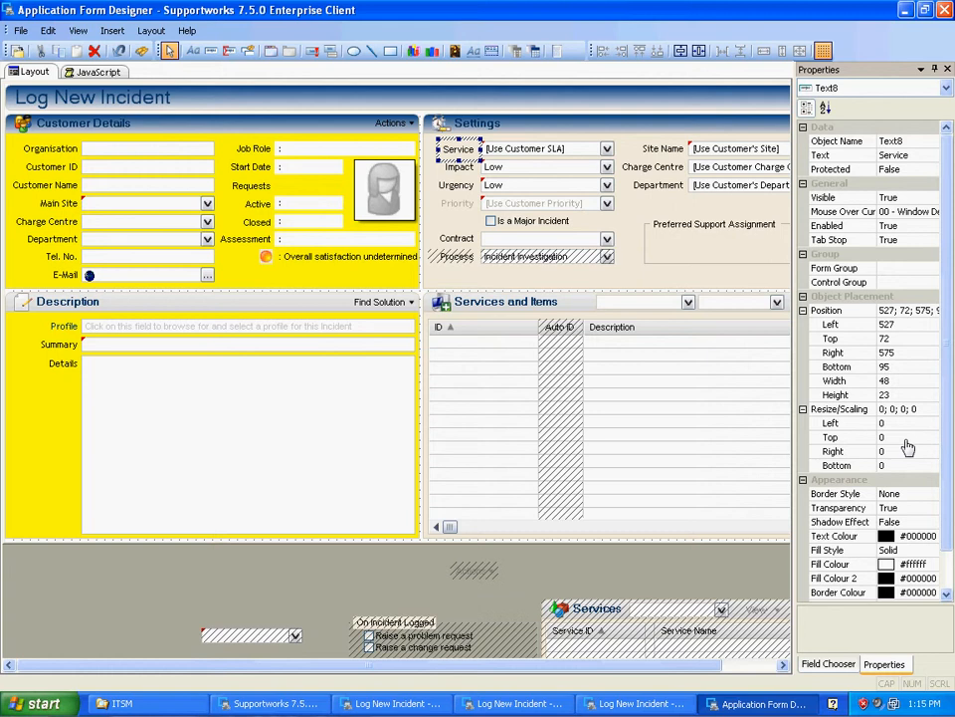
click(846, 422)
text(50)
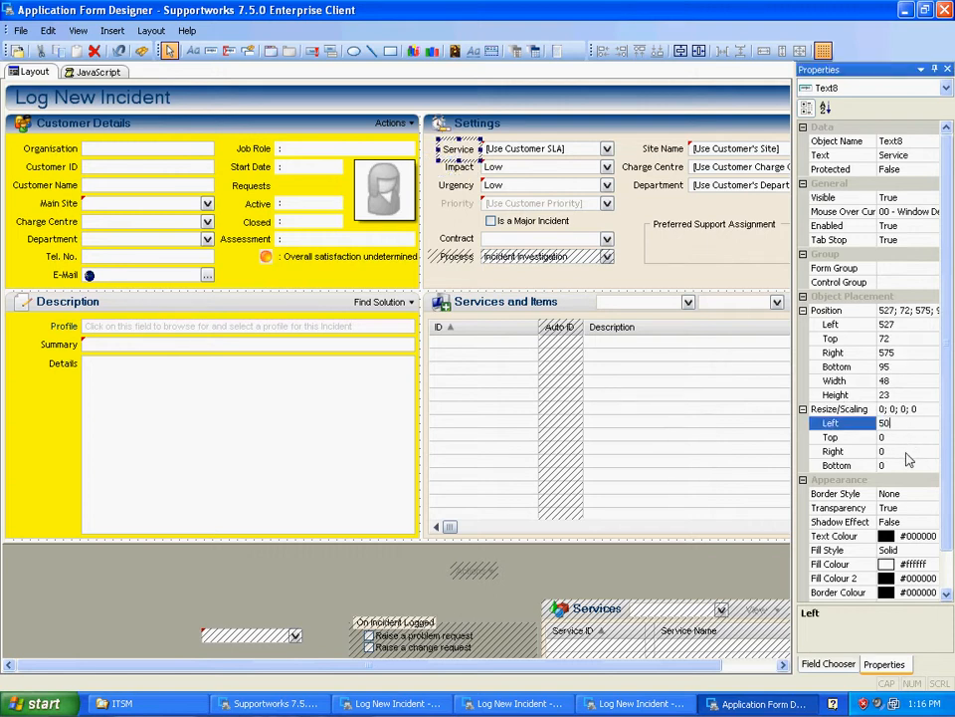
click(836, 465)
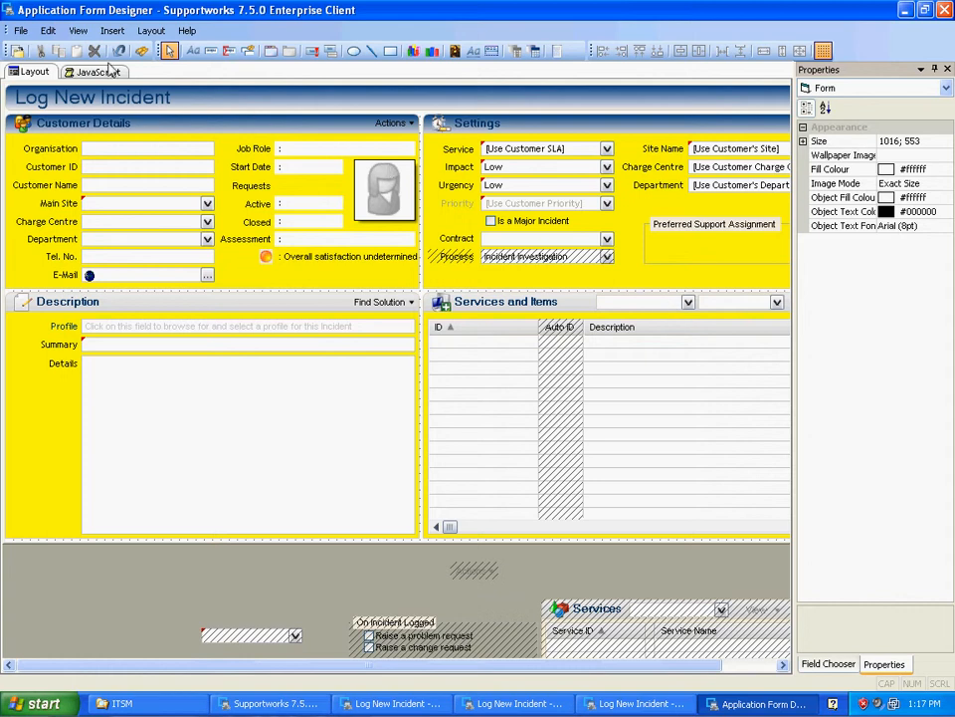
Log a new Incident call from the main client to view the restyled form
click(20, 30)
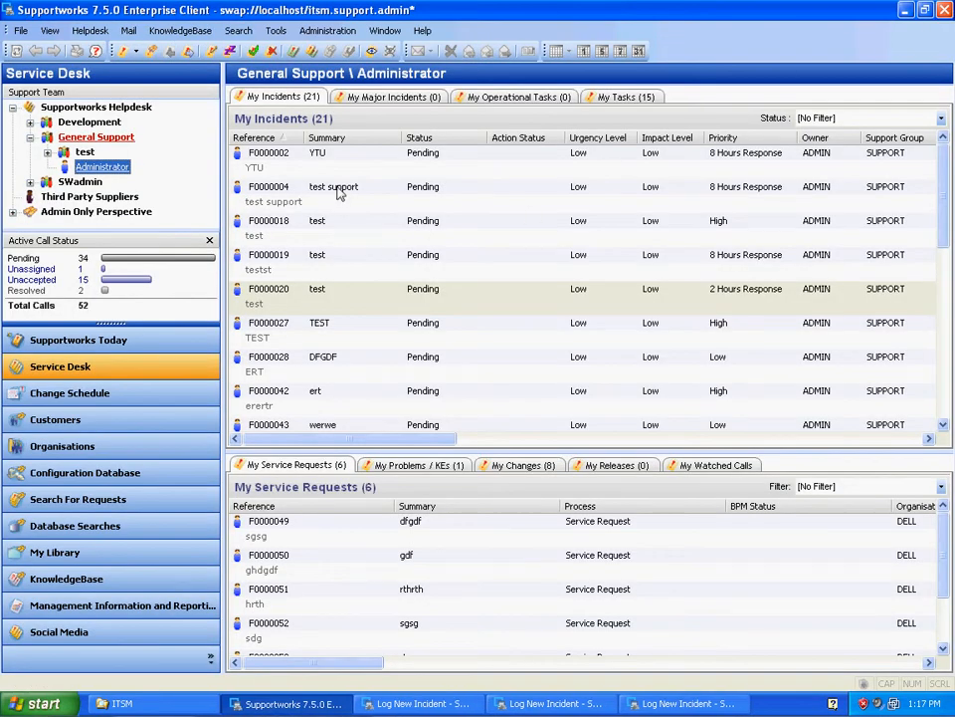
click(125, 51)
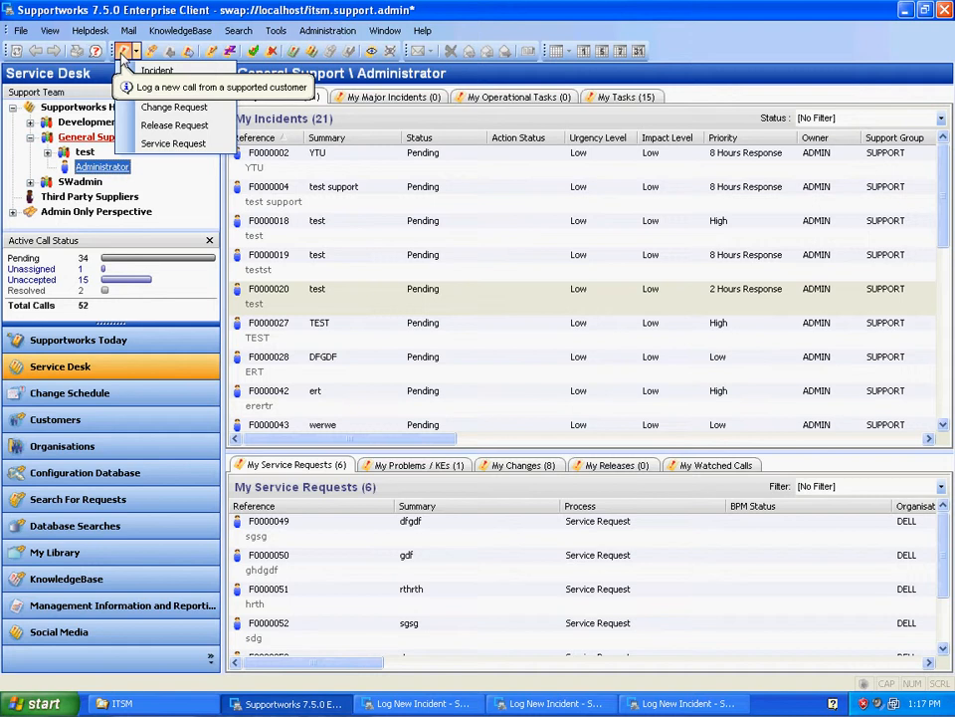
click(155, 69)
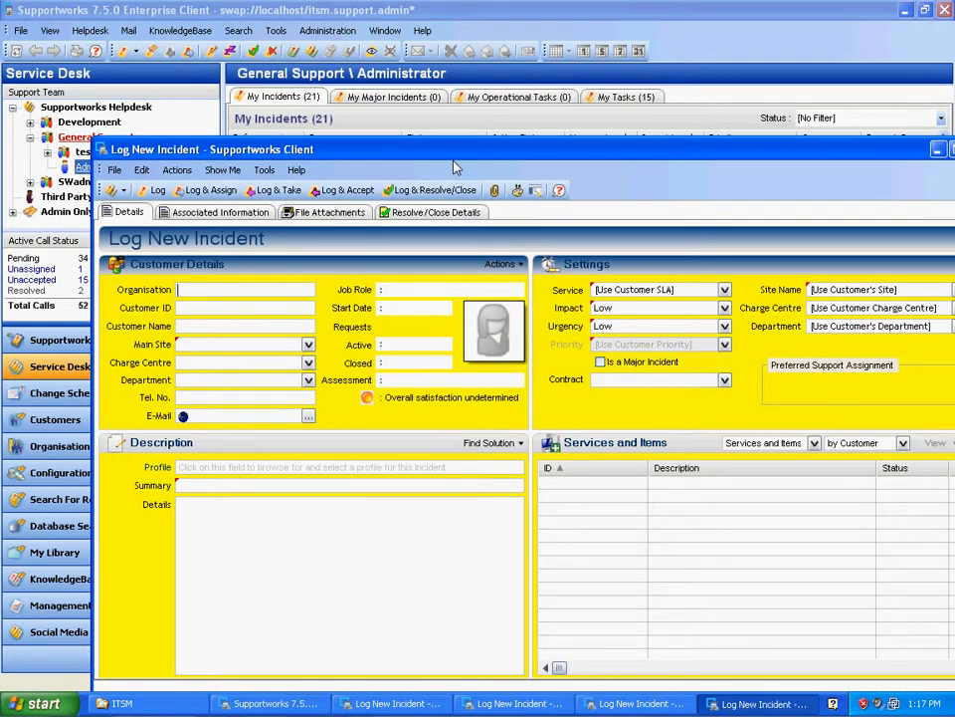